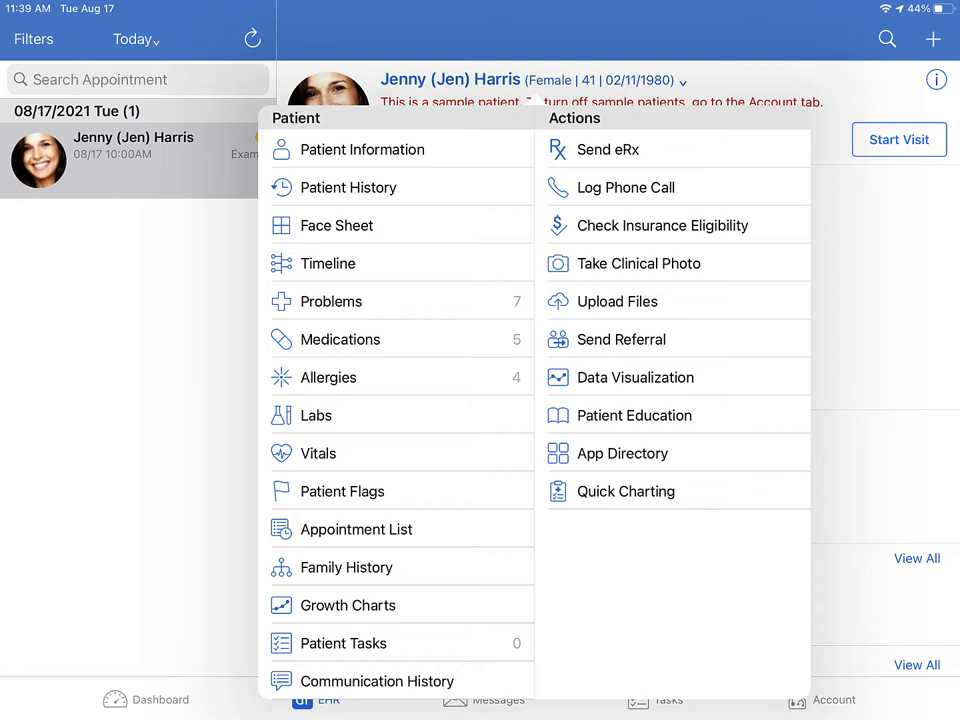
- Finish with the log phone call form: stop the recording and close it
{"action": "left_click", "coordinate": [624, 188]}
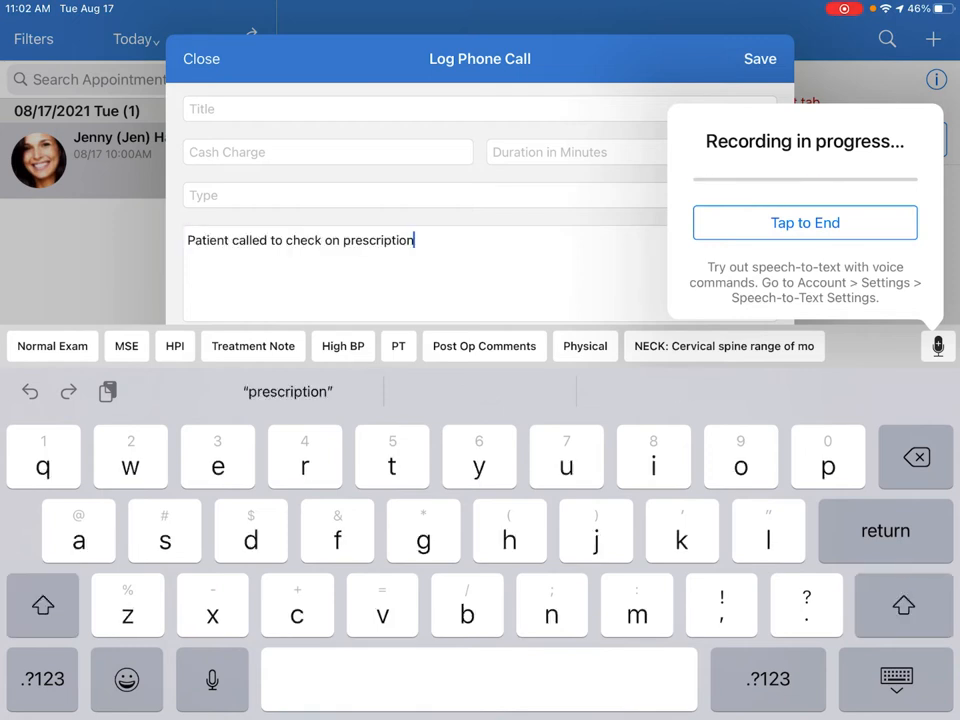
{"action": "left_click", "coordinate": [804, 222]}
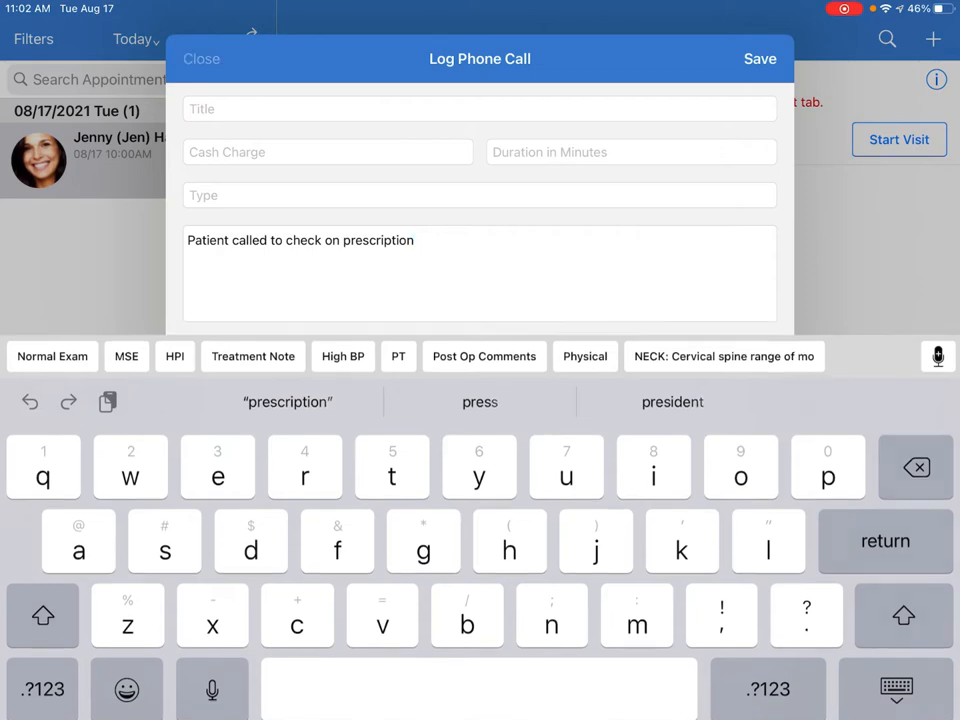
{"action": "left_click", "coordinate": [200, 58]}
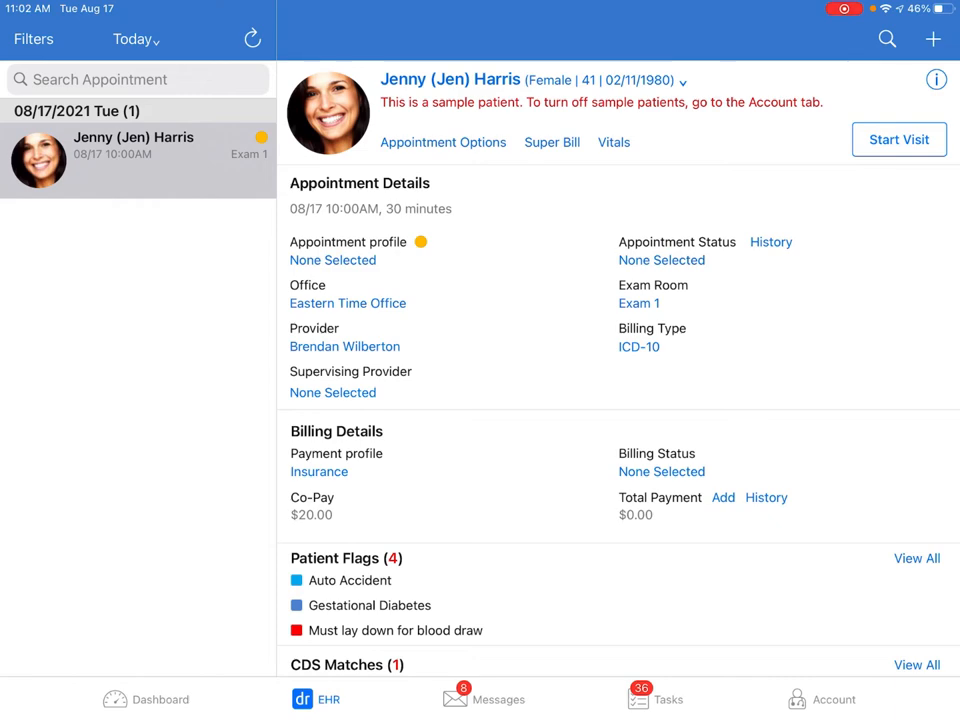
- Start the visit and dictate 'Patient reports back pain' into the HPI field, then close the note
{"action": "left_click", "coordinate": [898, 140]}
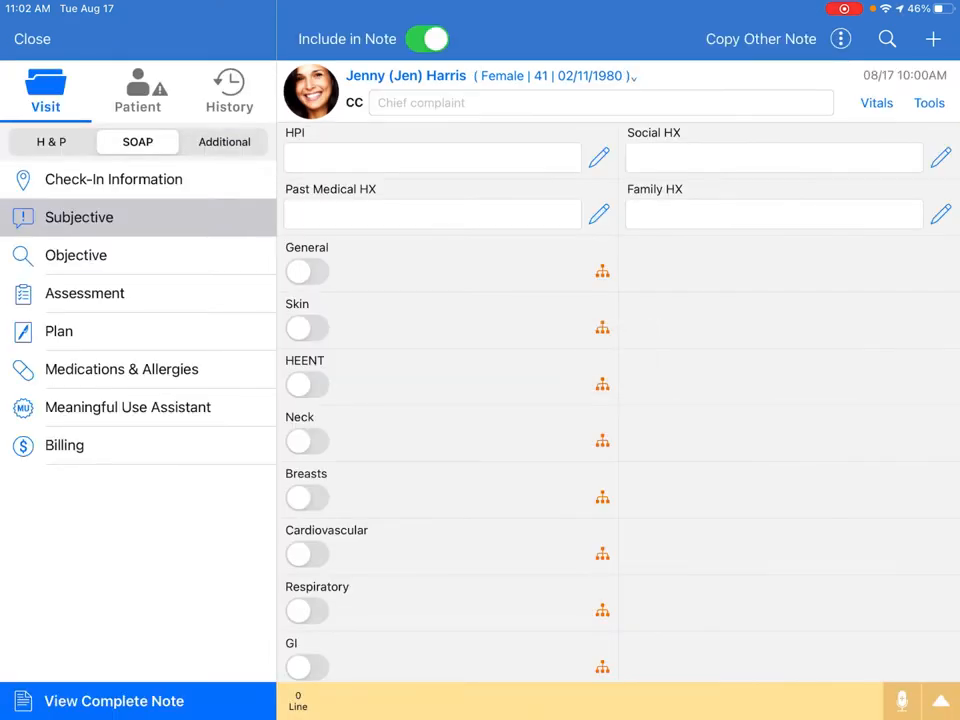
{"action": "left_click", "coordinate": [432, 156]}
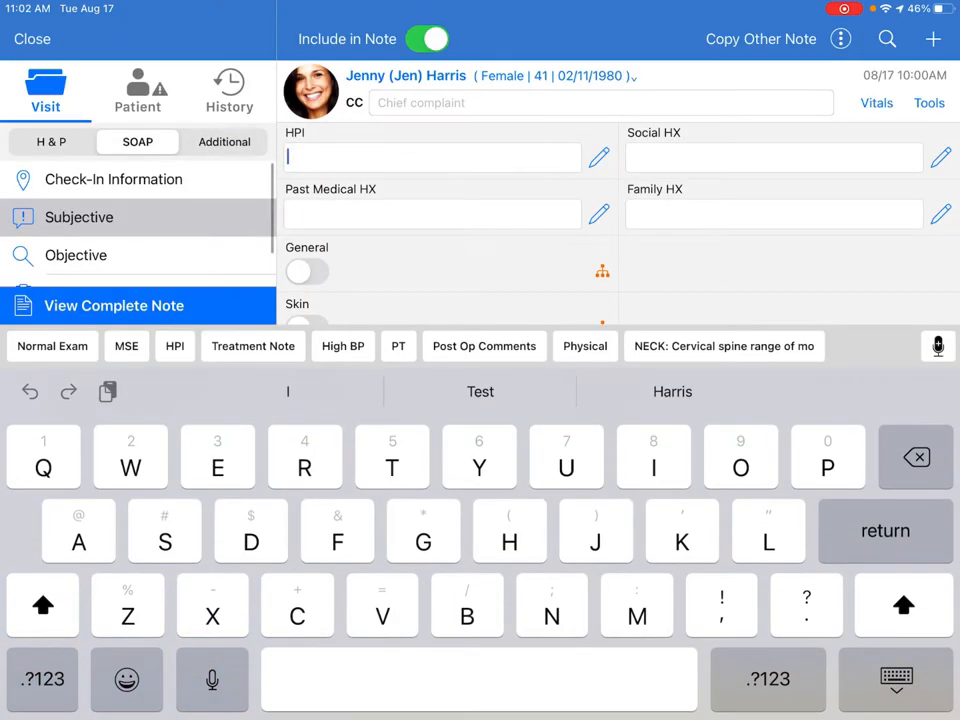
{"action": "left_click", "coordinate": [936, 344]}
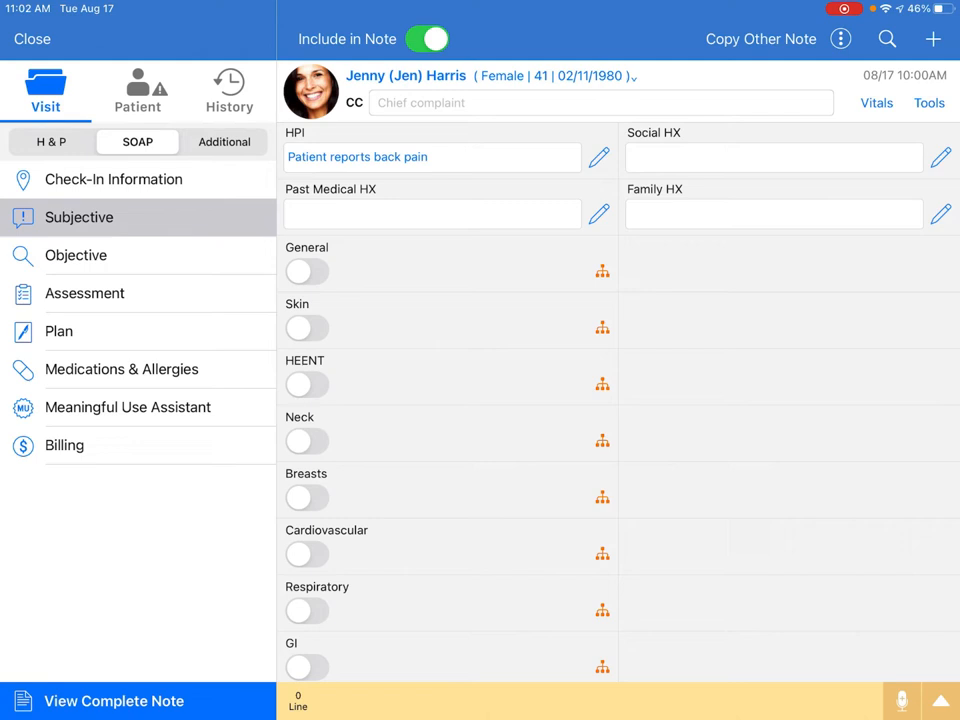
{"action": "left_click", "coordinate": [136, 90]}
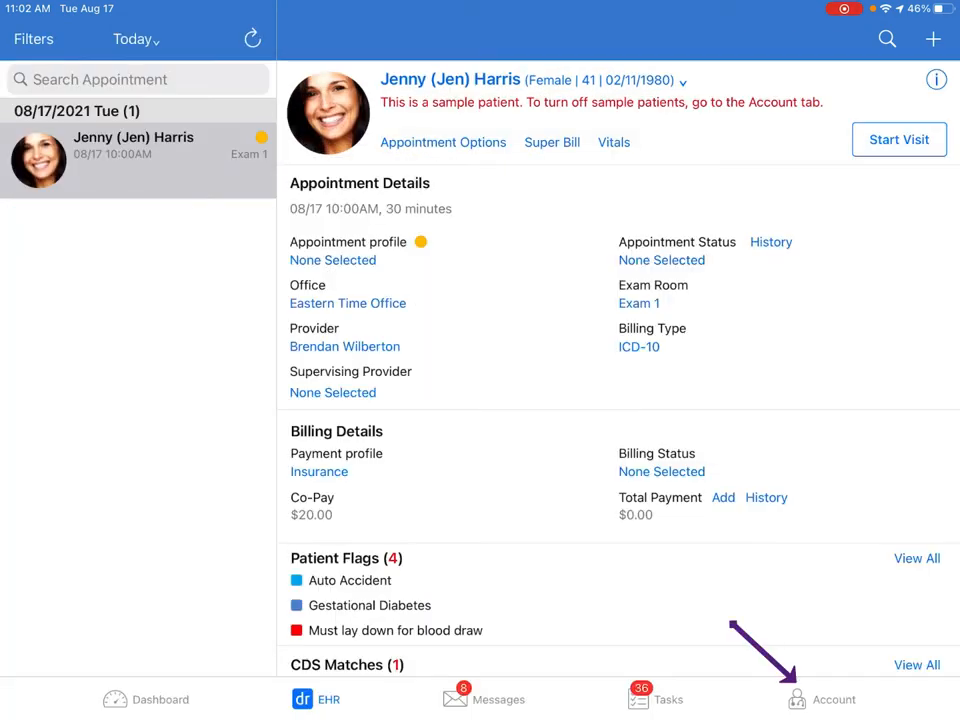
- Turn on Enable New Voice Commands in Speech-to-Text Settings, restart, and relaunch DrChrono EHR
{"action": "left_click", "coordinate": [832, 690]}
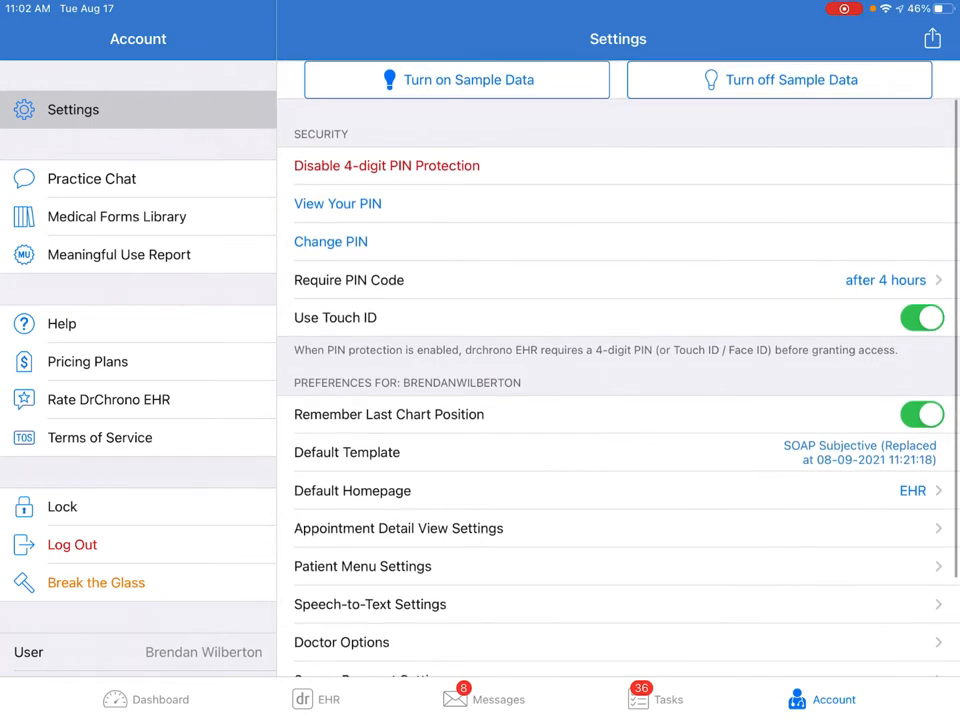
{"action": "left_click", "coordinate": [368, 604]}
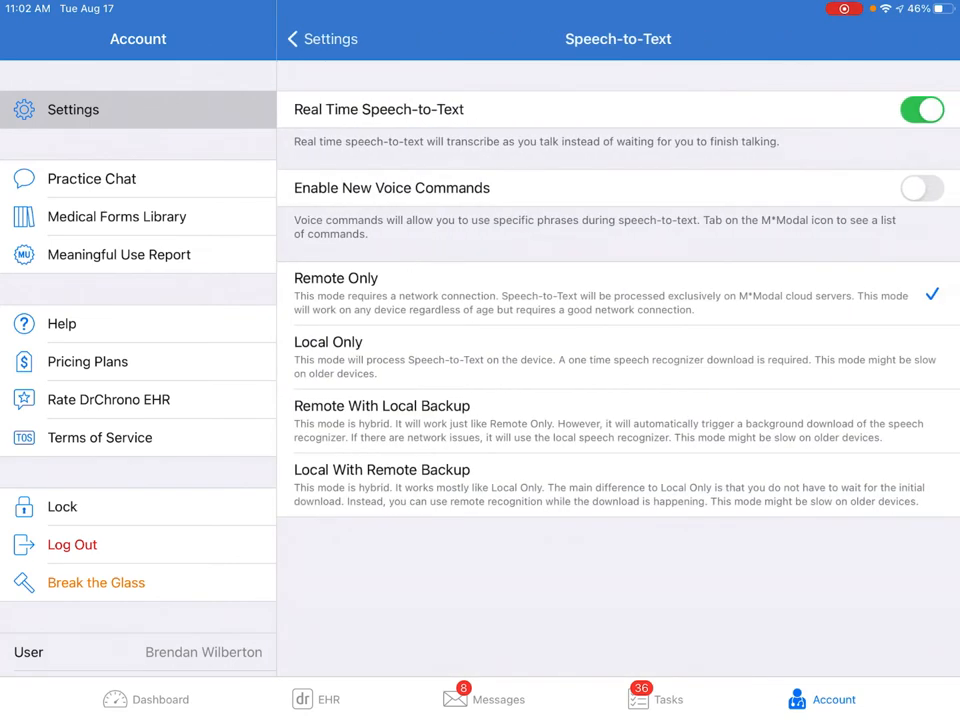
{"action": "left_click", "coordinate": [920, 188]}
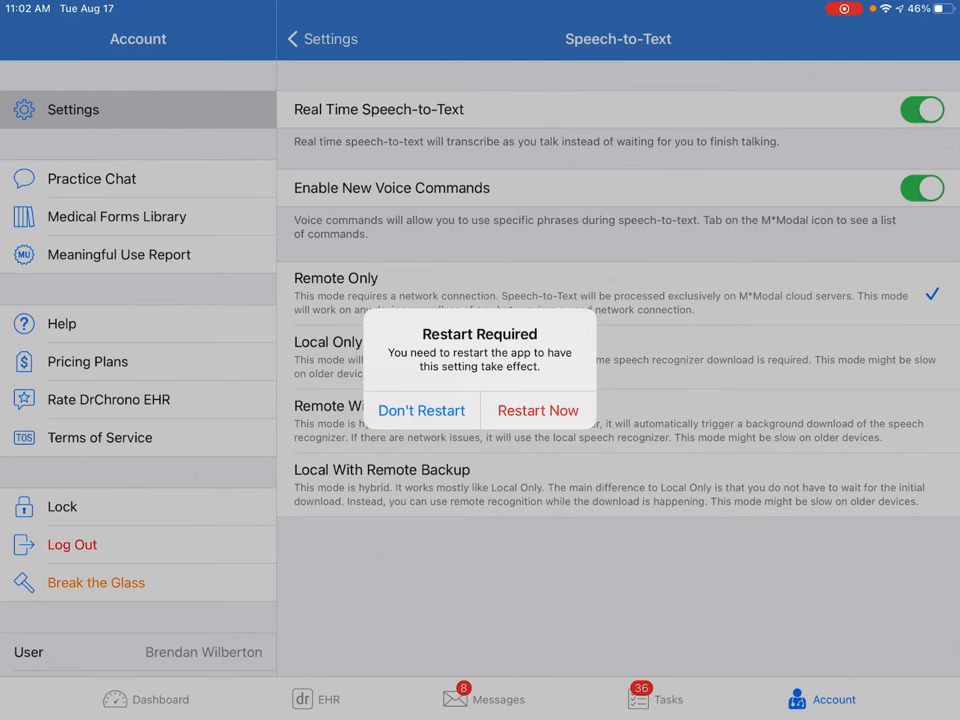
{"action": "left_click", "coordinate": [420, 410]}
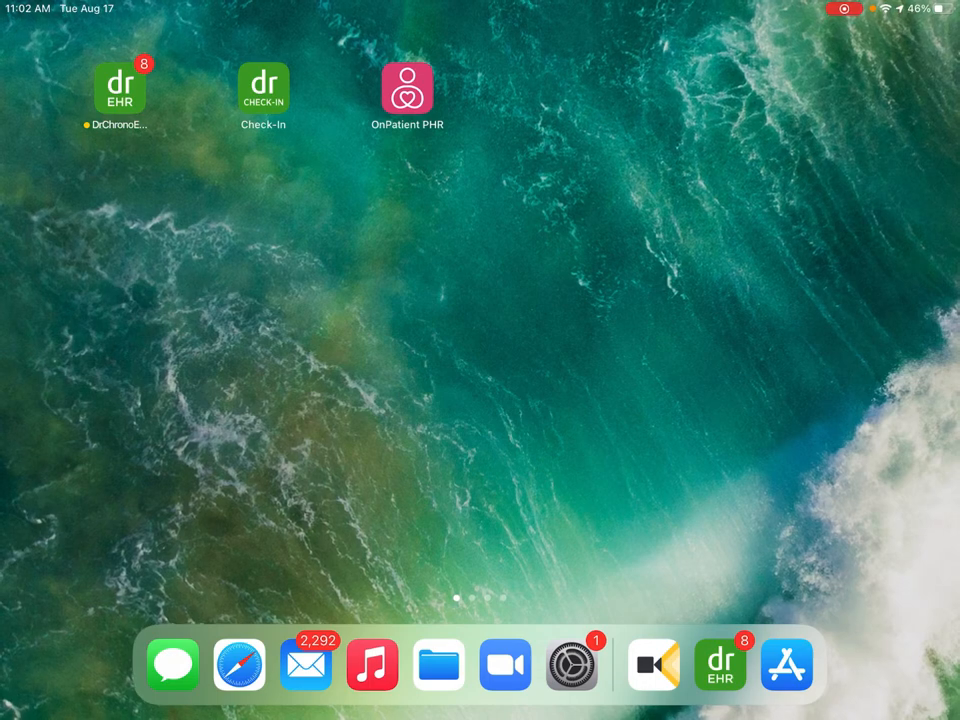
{"action": "left_click", "coordinate": [120, 88]}
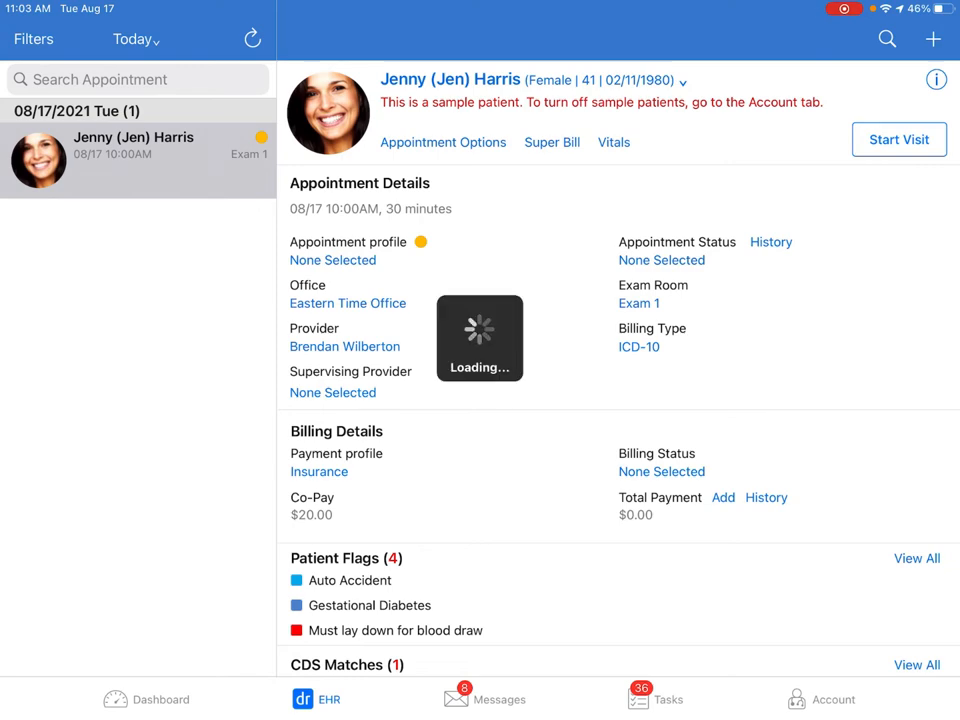
- Start the visit on Past Medical HX, review the 'What Can I Say?' command list, and begin dictation
{"action": "left_click", "coordinate": [896, 140]}
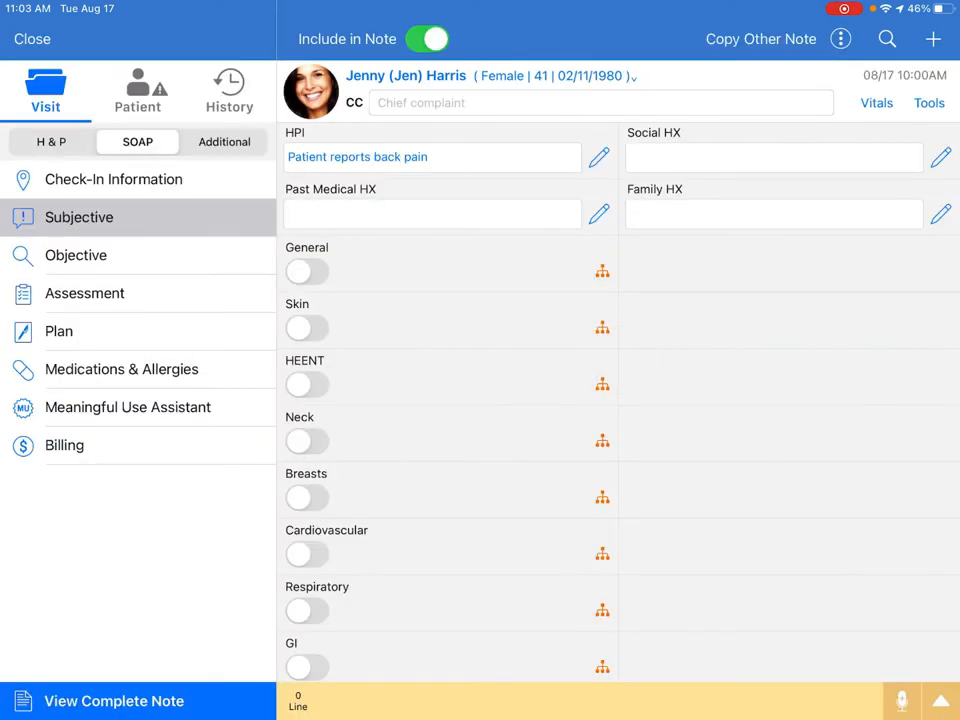
{"action": "left_click", "coordinate": [432, 212]}
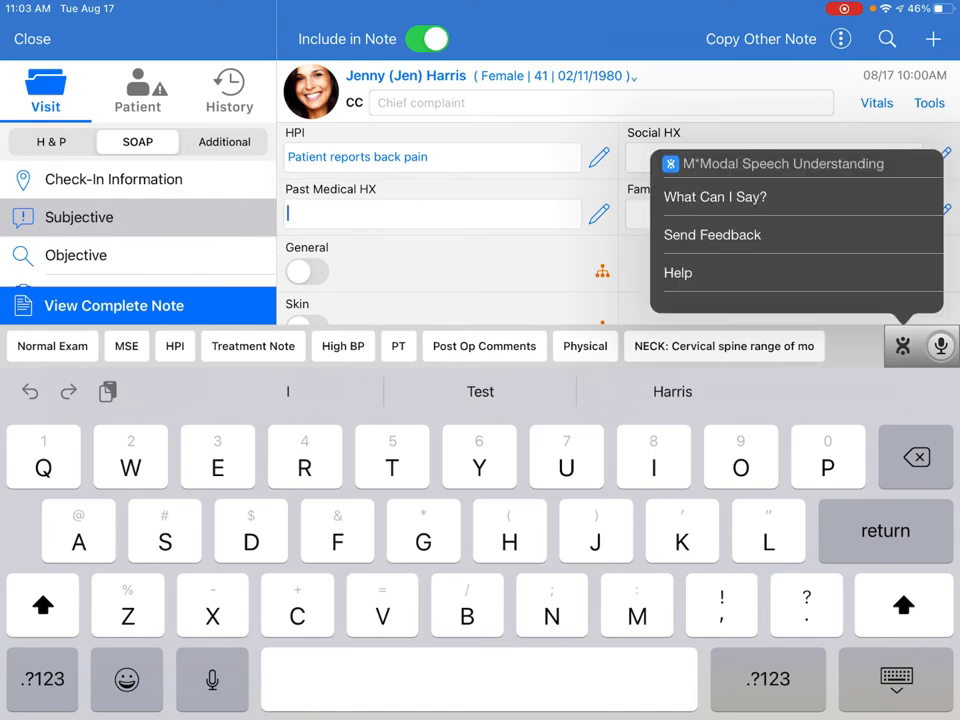
{"action": "left_click", "coordinate": [716, 196]}
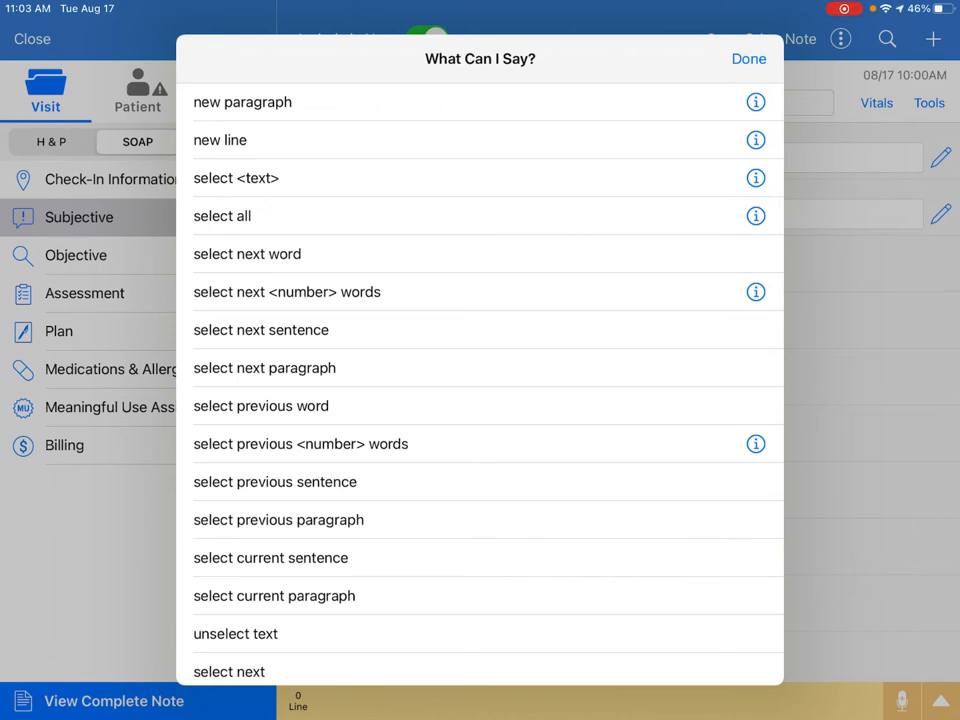
{"action": "left_click", "coordinate": [748, 58]}
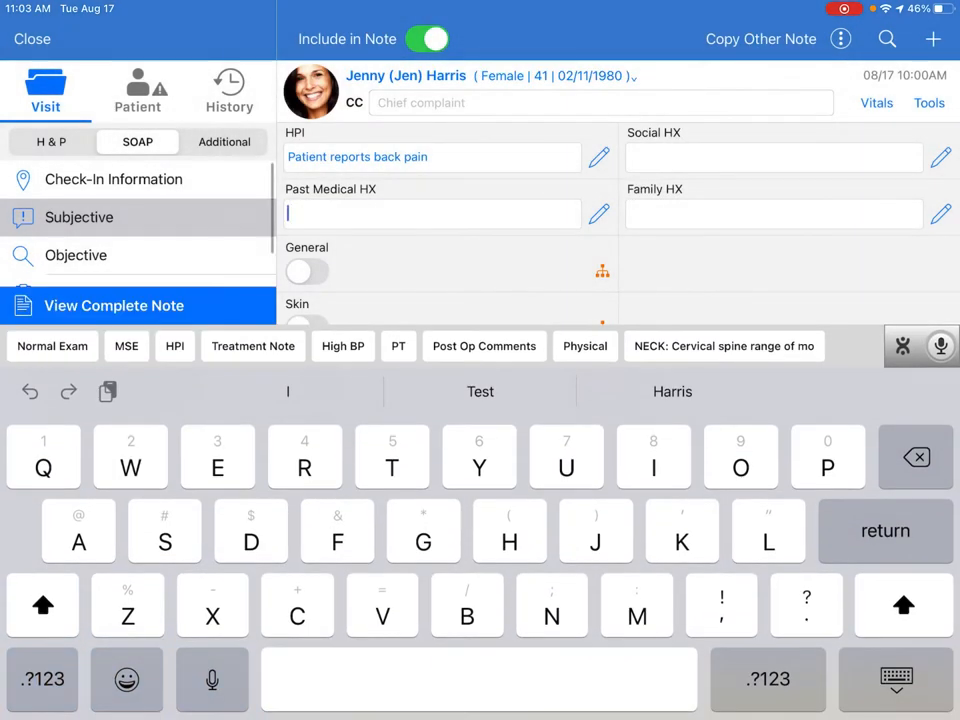
{"action": "left_click", "coordinate": [940, 346]}
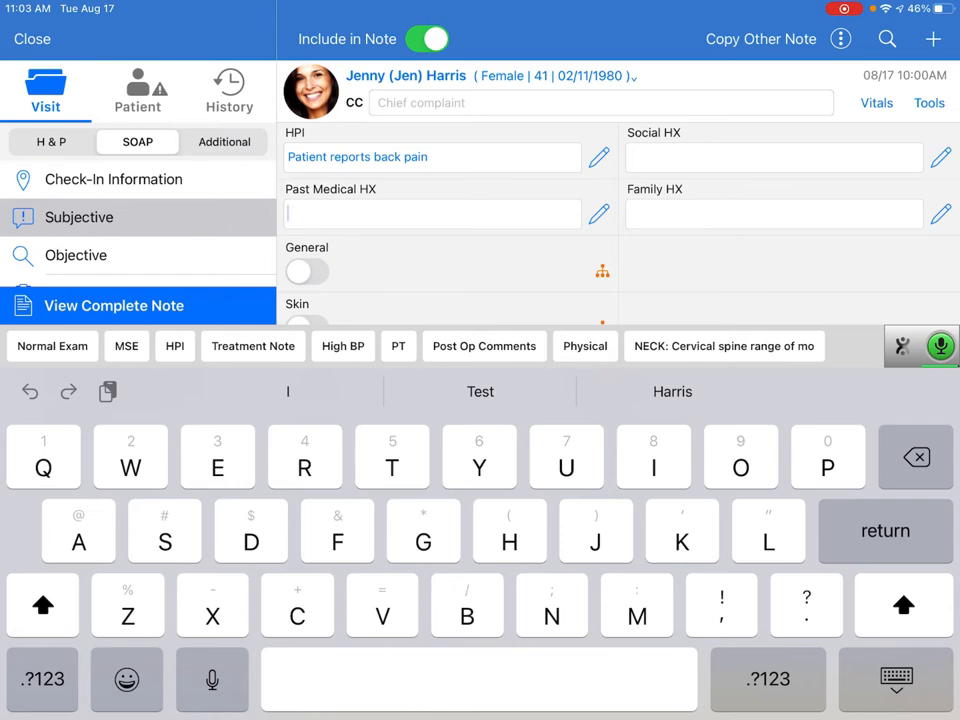
- Dictate Past Medical HX: history of back pain, 3rd visit, will need imaging completed for further evaluation
{"action": "type", "text": "Patient has a history of back pain"}
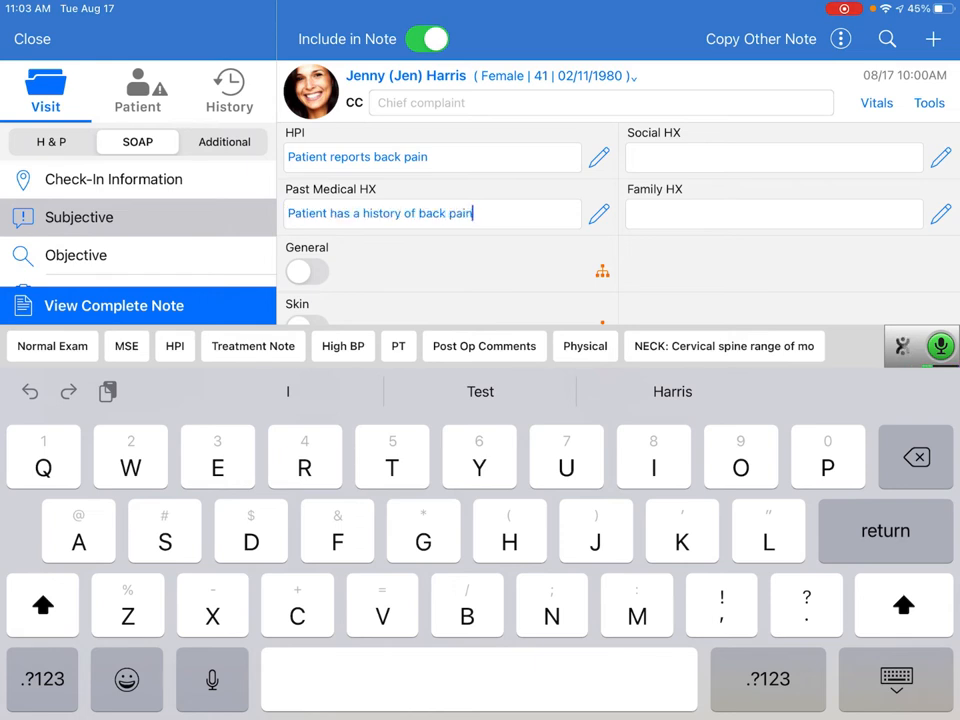
{"action": "type", "text": "."}
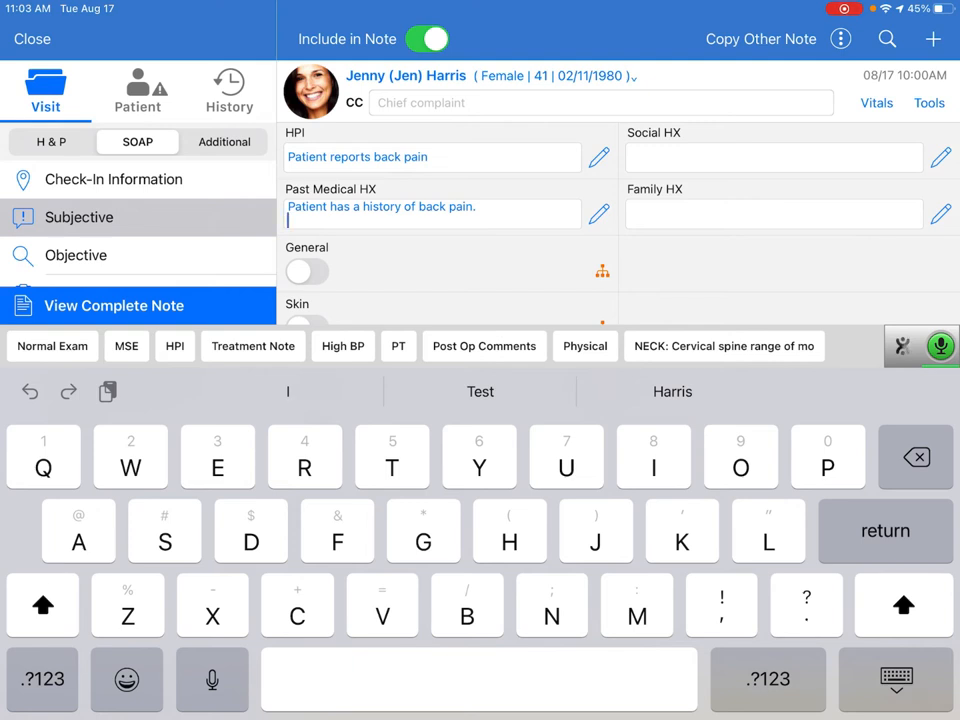
{"action": "type", "text": "This is her 3rd visit"}
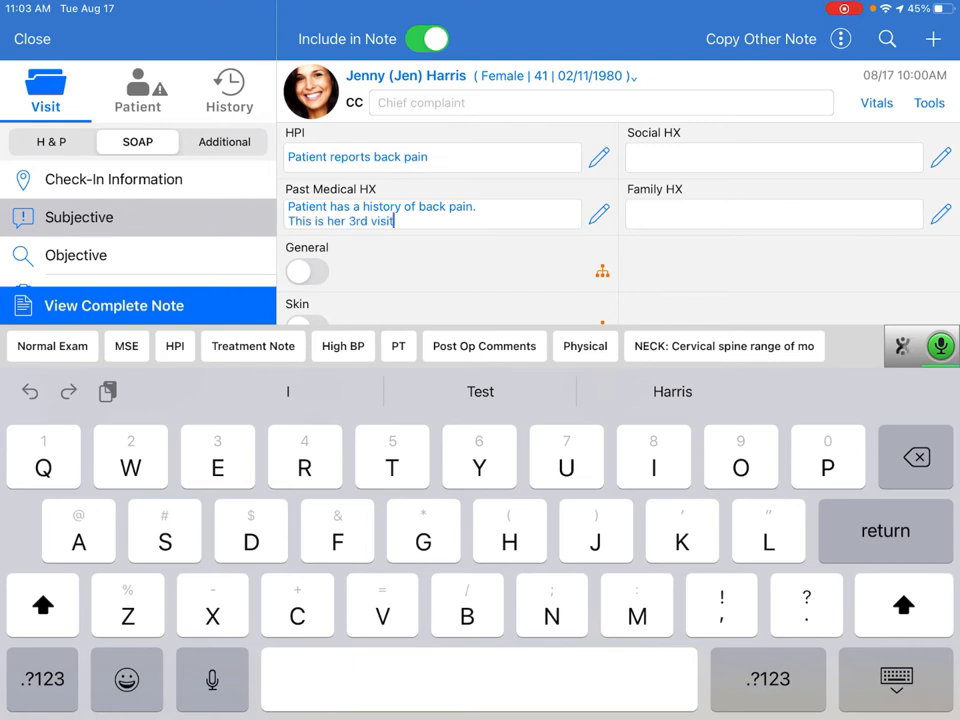
{"action": "type", "text": "for back pain"}
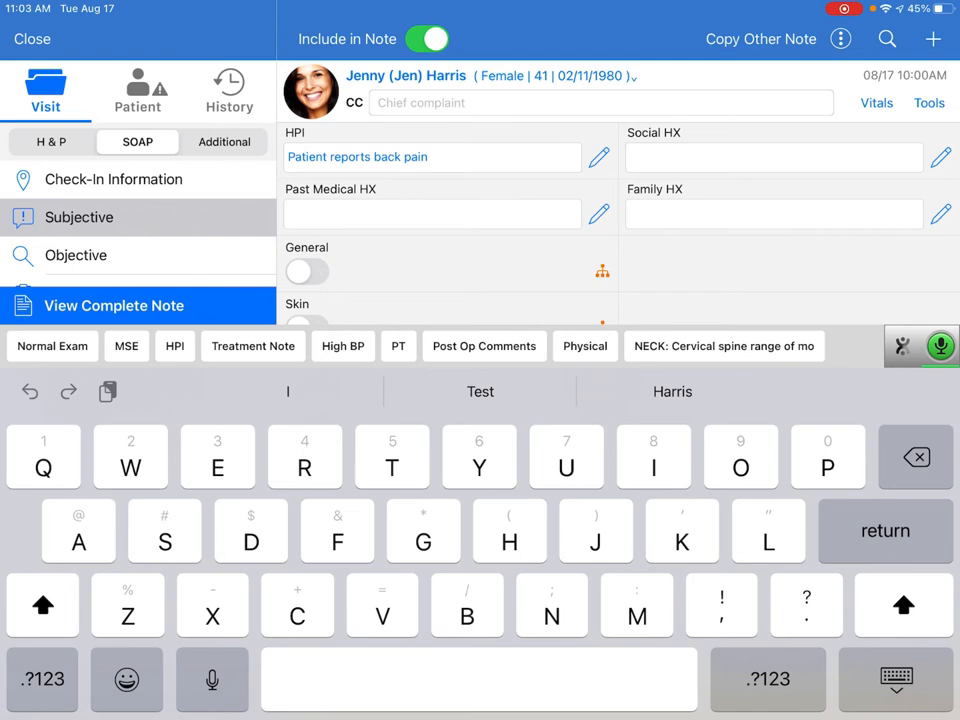
{"action": "type", "text": "Patient will need to"}
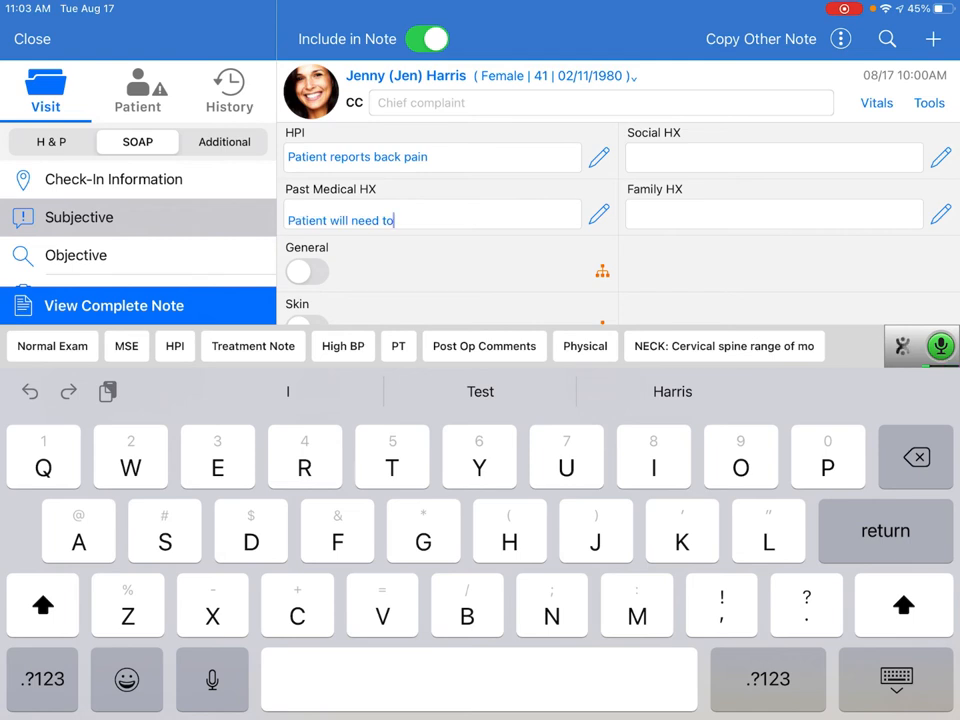
{"action": "type", "text": "have imaging completed for further evaluation"}
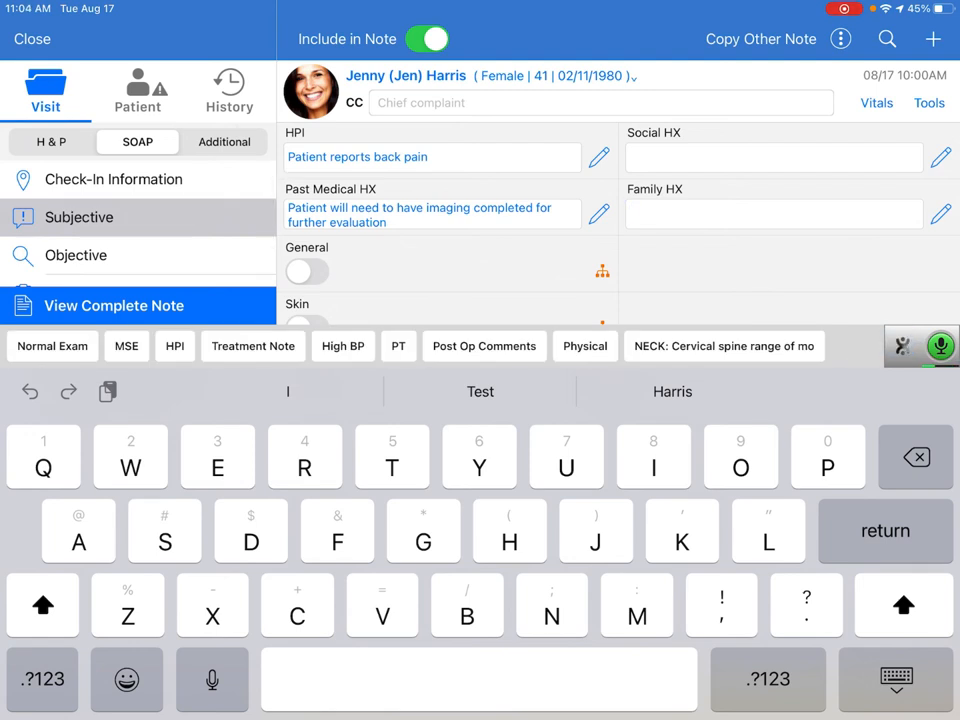
- Dictate Family HX 'Patient has a family history of low back pain' and bring up the M*Modal options
{"action": "type", "text": "Patient has a family history of low back pain"}
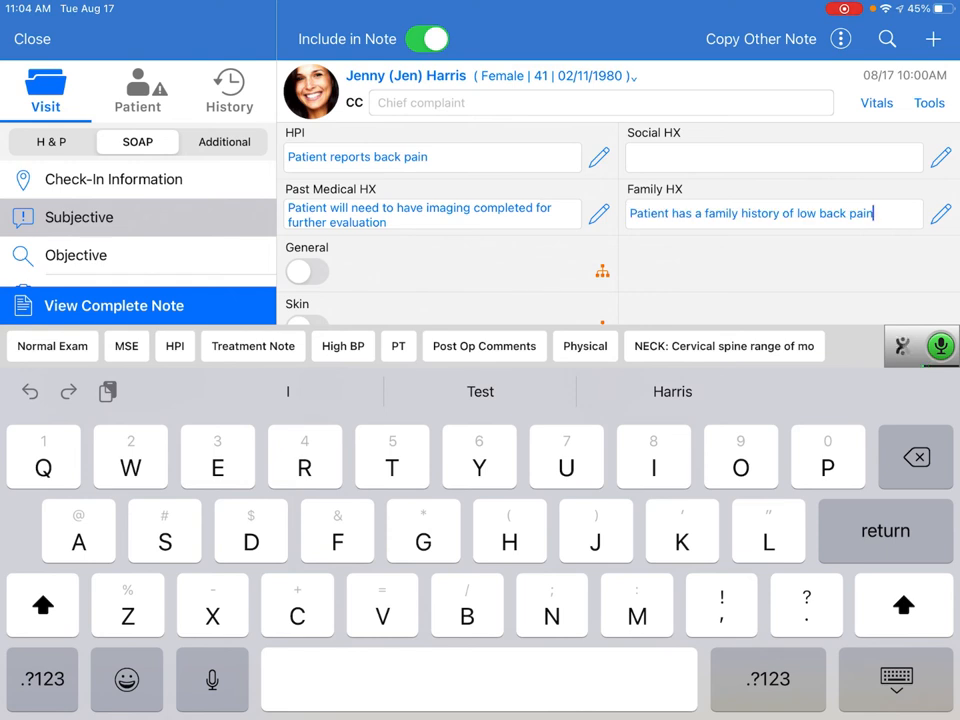
{"action": "left_click", "coordinate": [940, 346]}
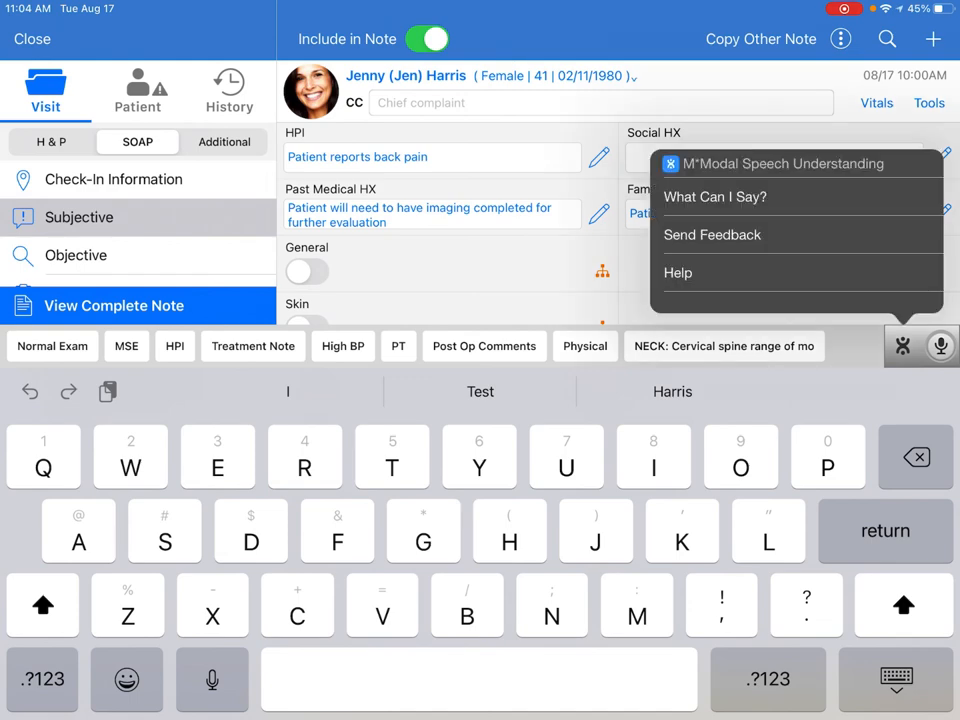
{"action": "left_click", "coordinate": [714, 196]}
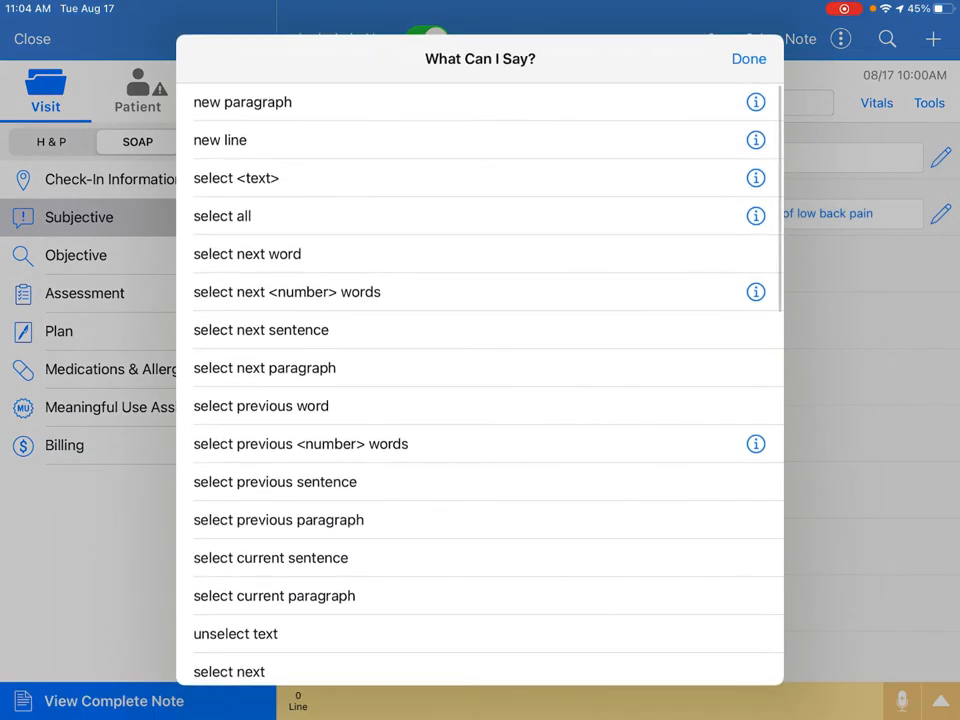
{"action": "scroll", "scroll_direction": "down", "scroll_amount": 3}
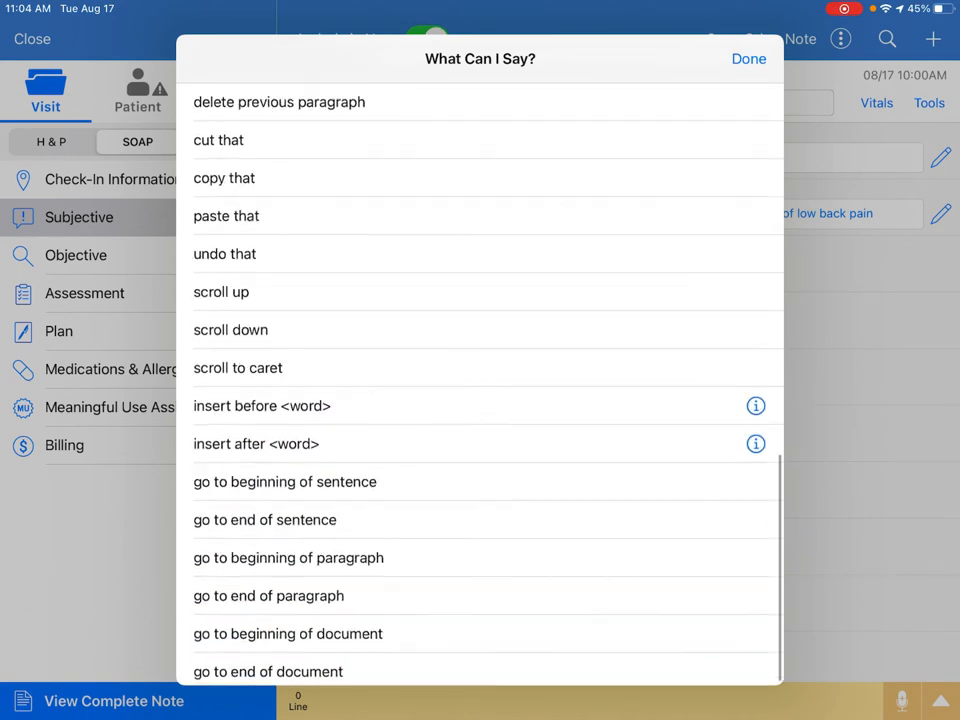
{"action": "left_click", "coordinate": [748, 58]}
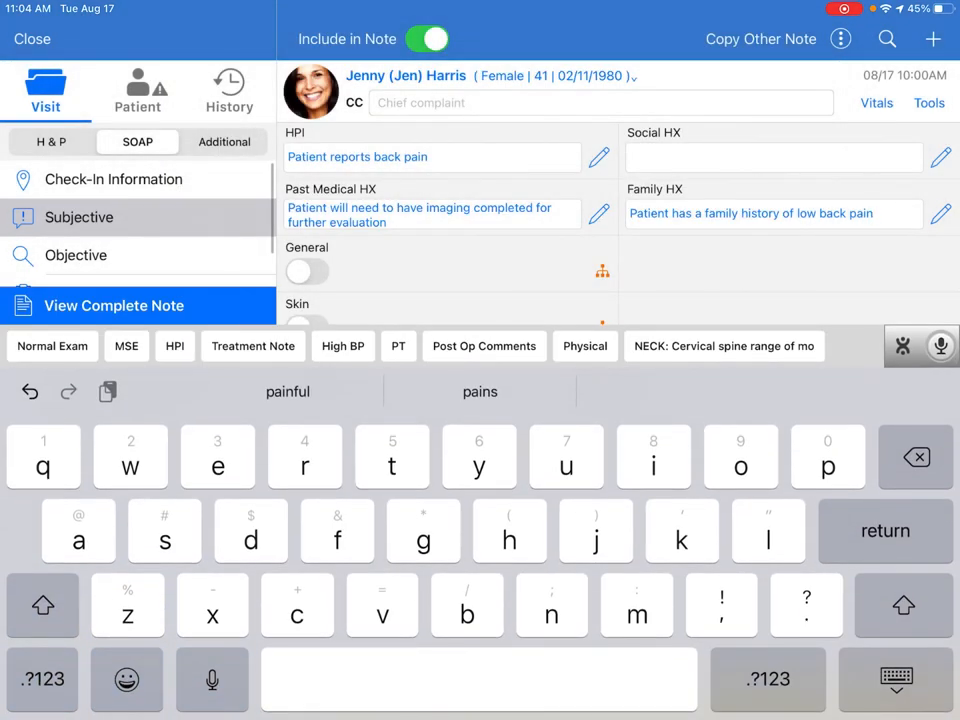